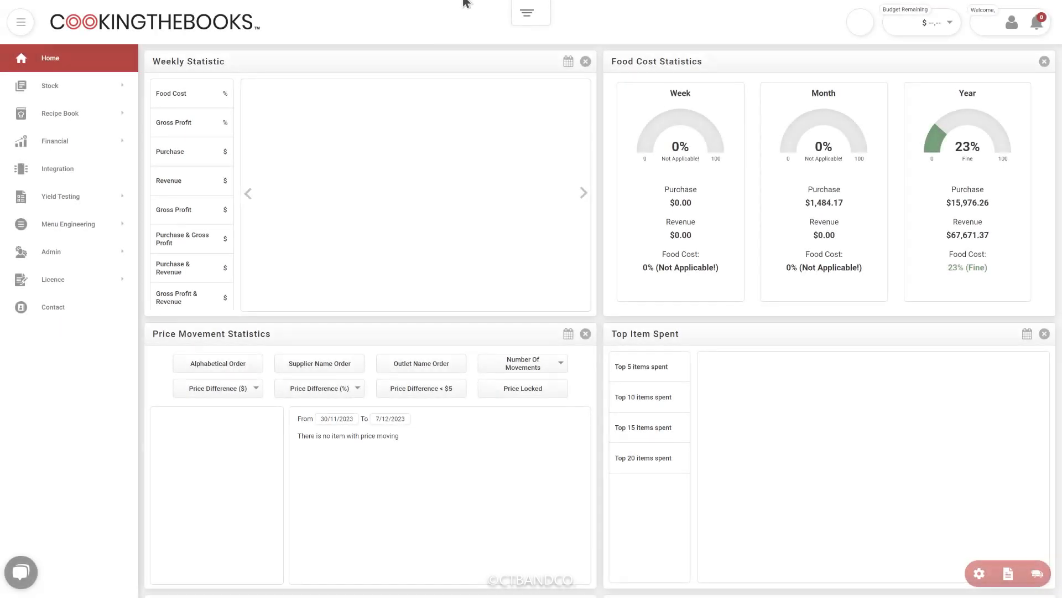
pyautogui.moveTo(401, 44)
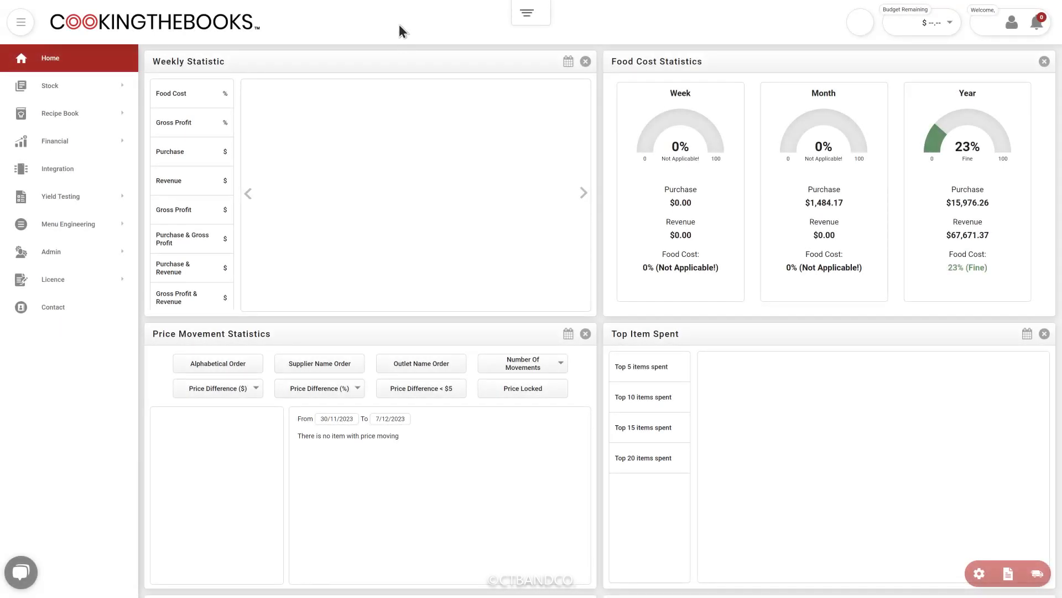
# Step: Expand the Stock section in the left sidebar
pyautogui.click(50, 85)
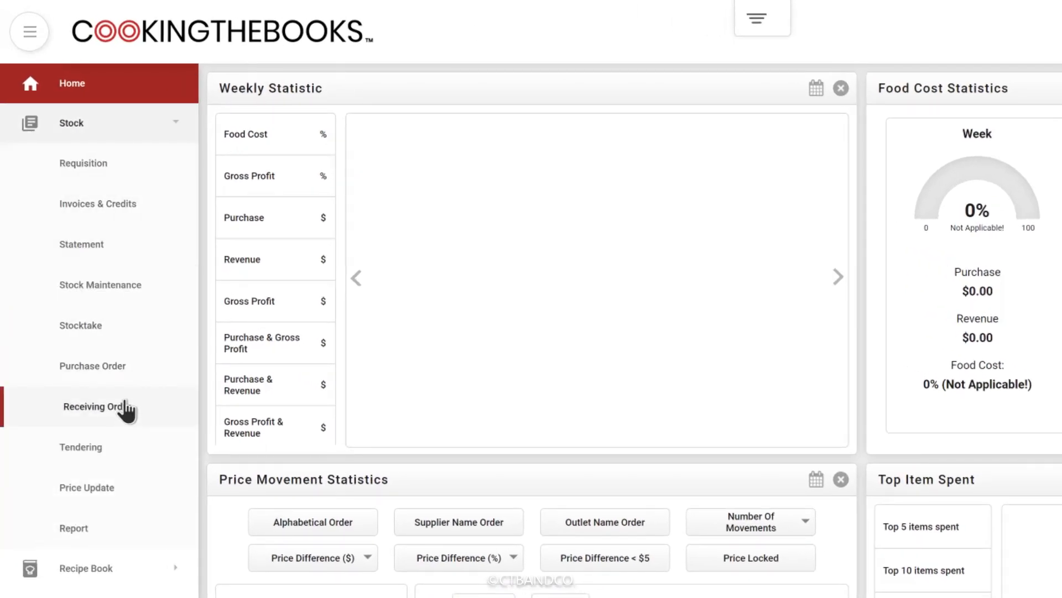
# Step: Open Receiving Order to list the six received supplier orders
pyautogui.click(91, 405)
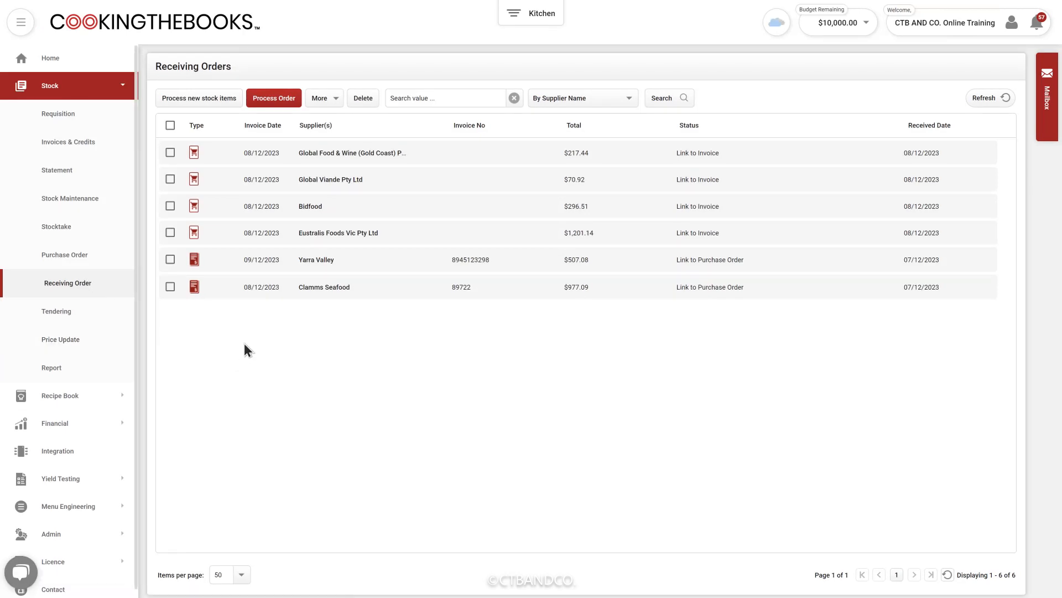
pyautogui.moveTo(236, 151)
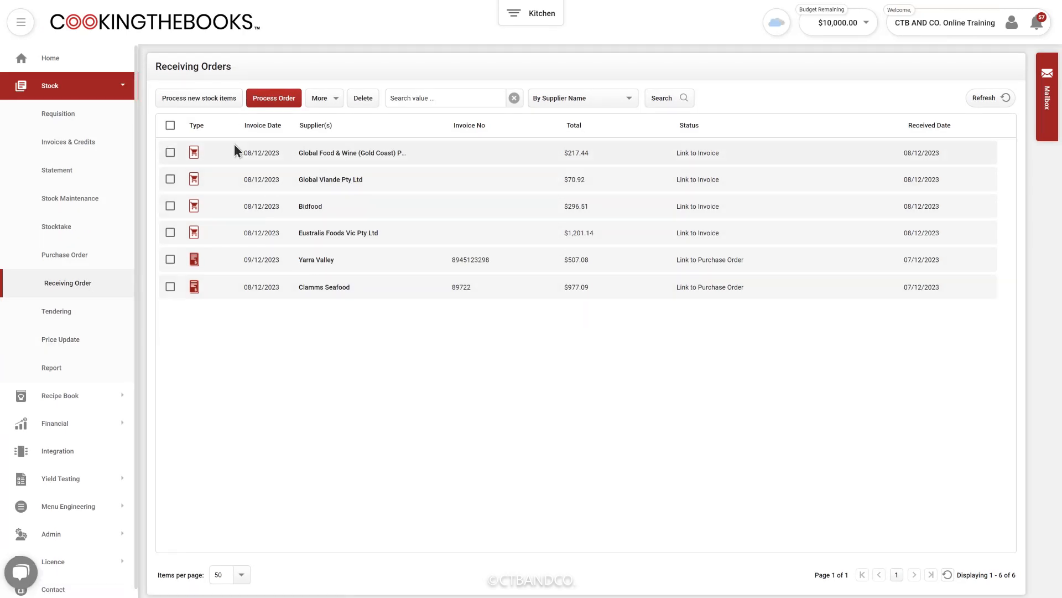
pyautogui.moveTo(250, 346)
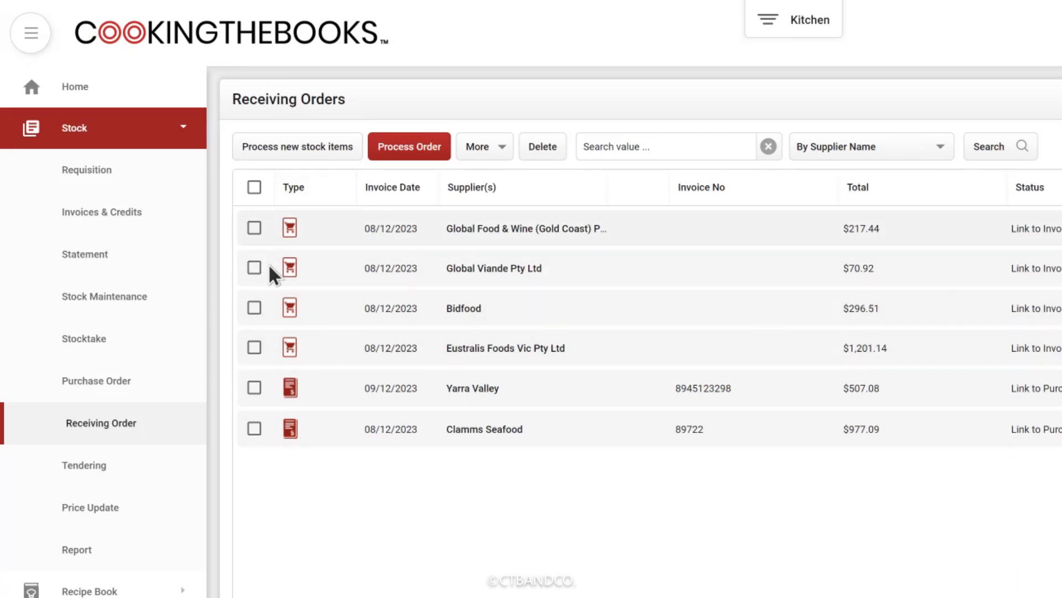
pyautogui.moveTo(329, 371)
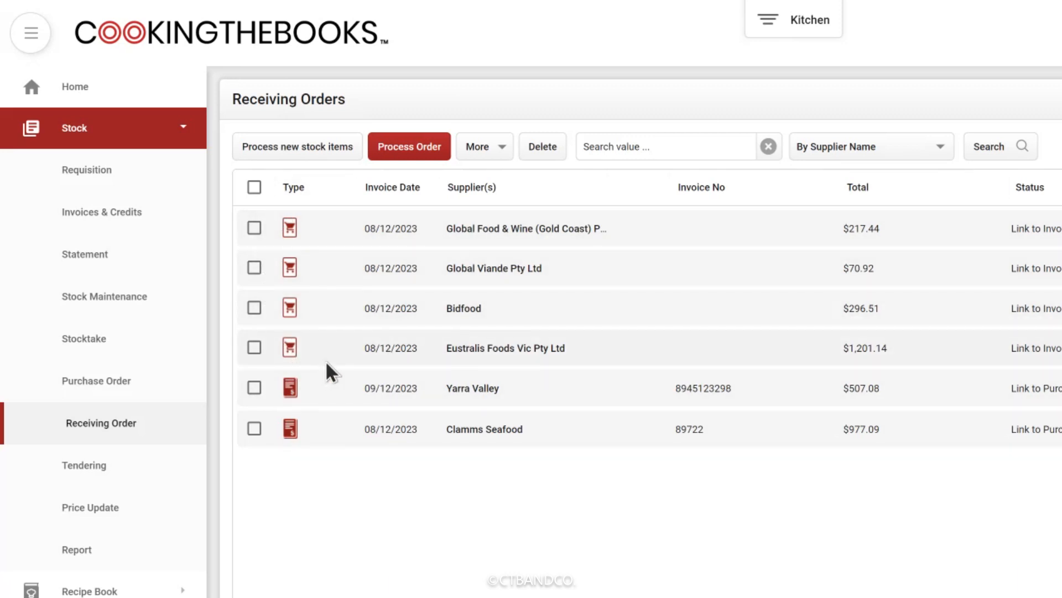
pyautogui.moveTo(322, 351)
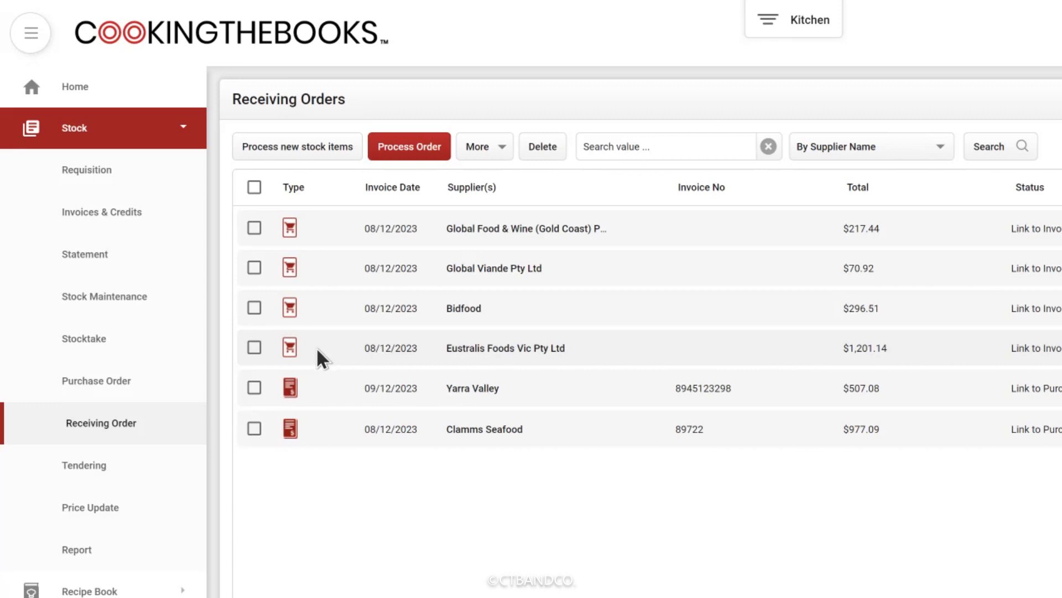
pyautogui.moveTo(440, 94)
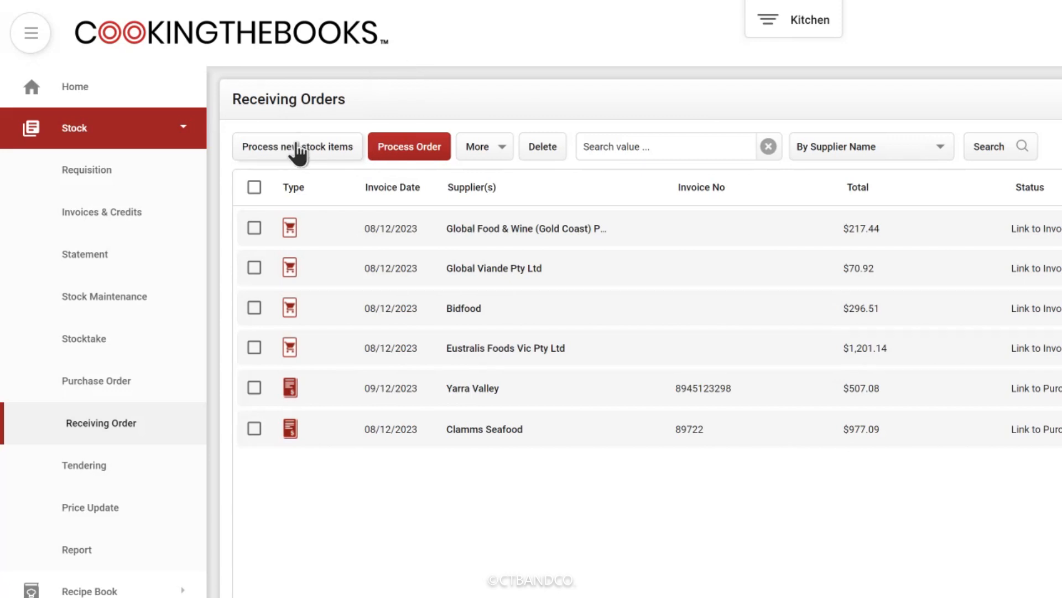
# Step: Open 'Process new stock items' to show the nine pending invoice items
pyautogui.click(297, 147)
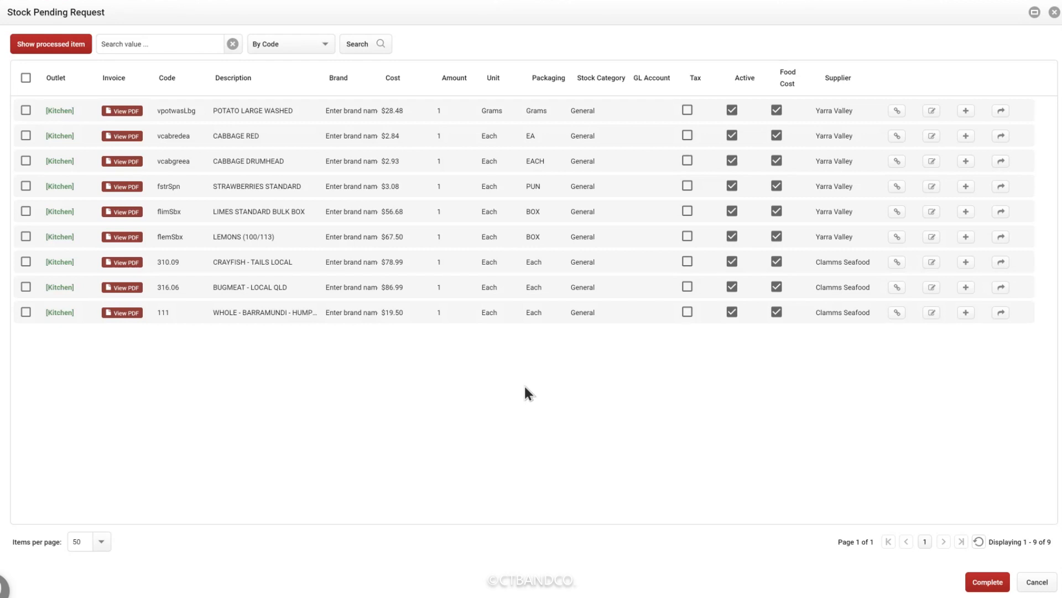
pyautogui.moveTo(494, 358)
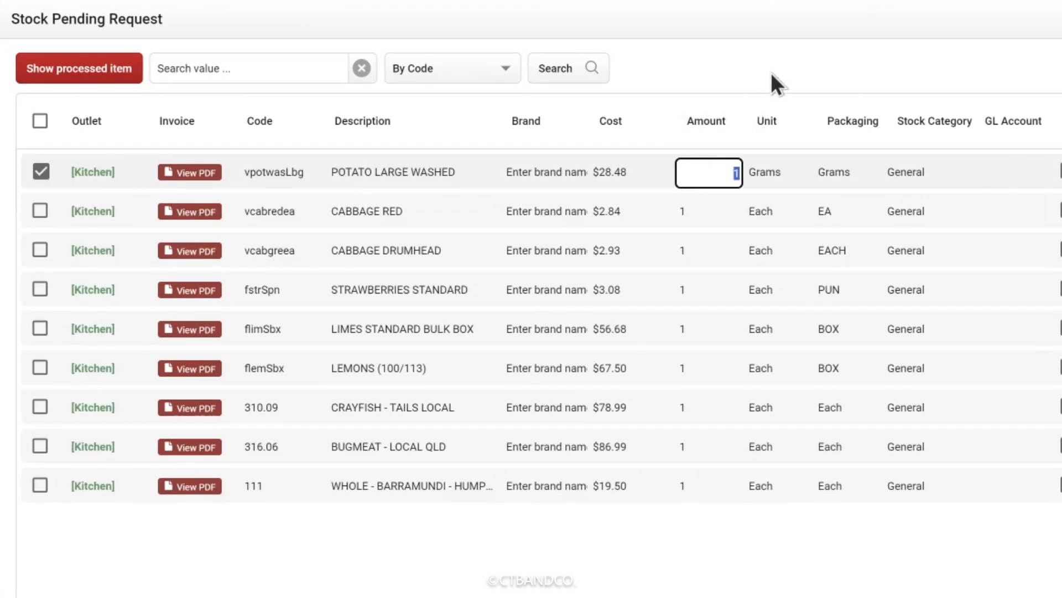
# Step: Enter amounts 10 and 1.5; set cabbages and lemons to Kilograms, strawberries to Grams
pyautogui.write('10')
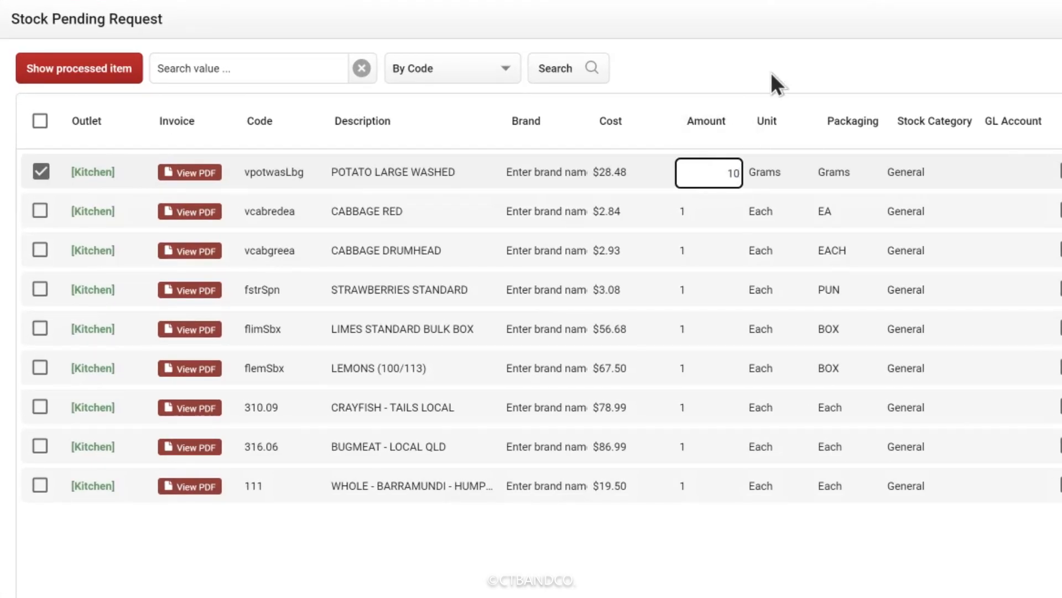
pyautogui.click(765, 172)
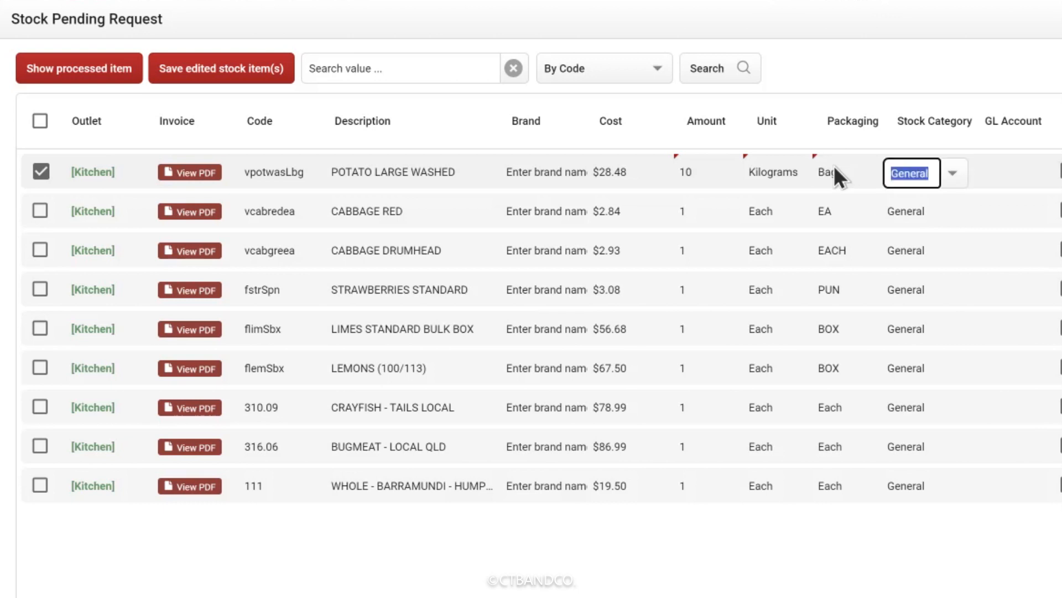
pyautogui.click(709, 211)
pyautogui.write('k')
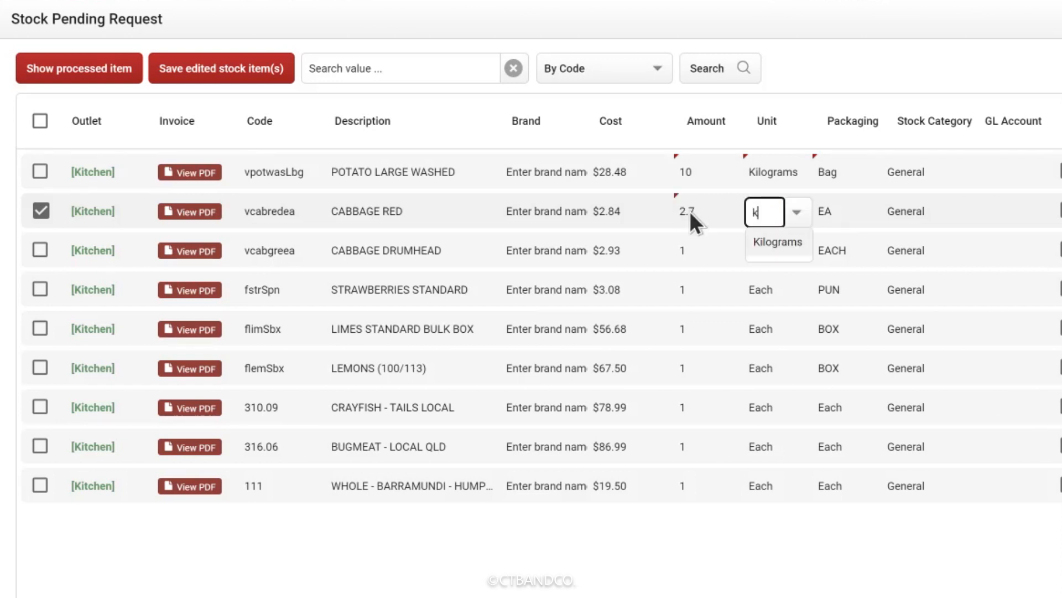
pyautogui.click(777, 241)
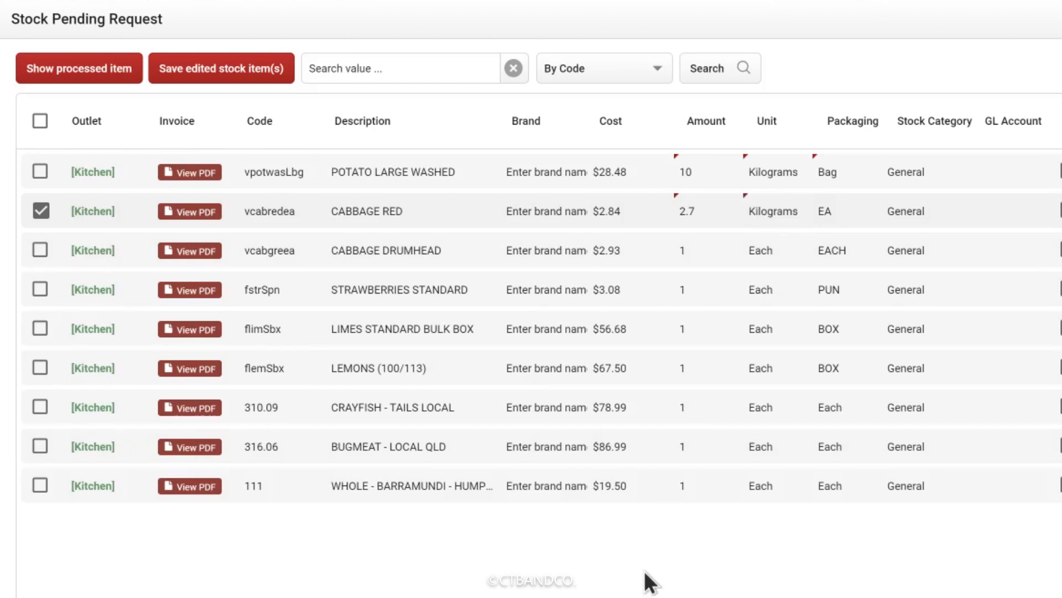
pyautogui.click(704, 251)
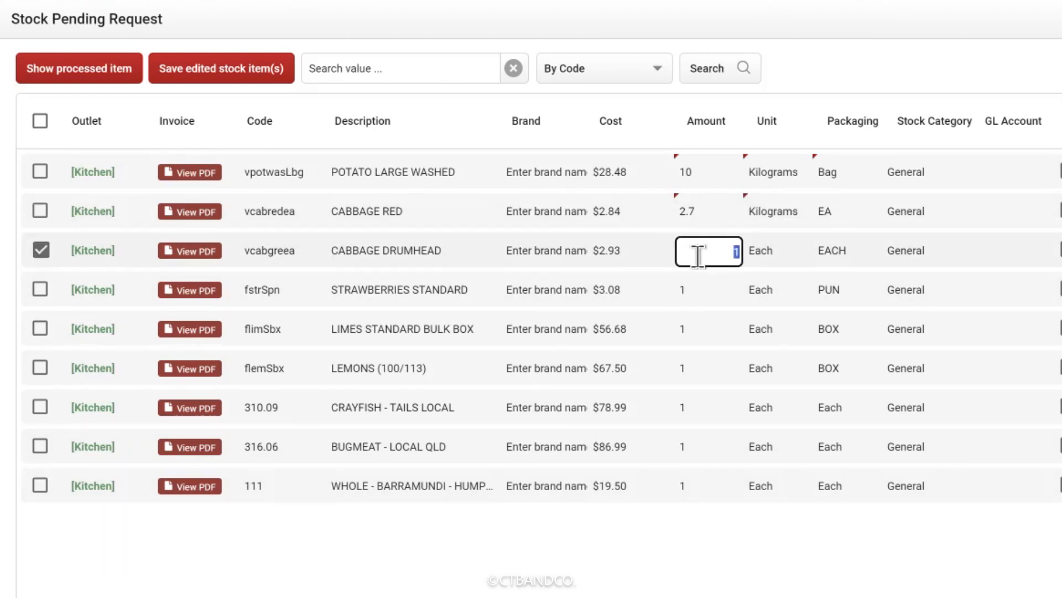
pyautogui.write('1.5')
pyautogui.click(778, 250)
pyautogui.write('Ki')
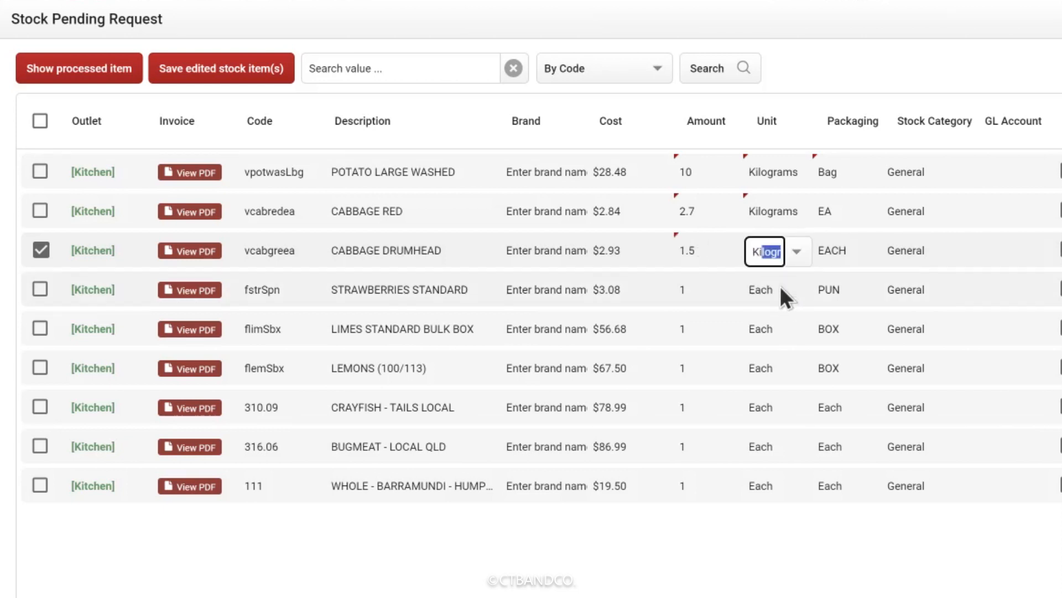
pyautogui.click(765, 251)
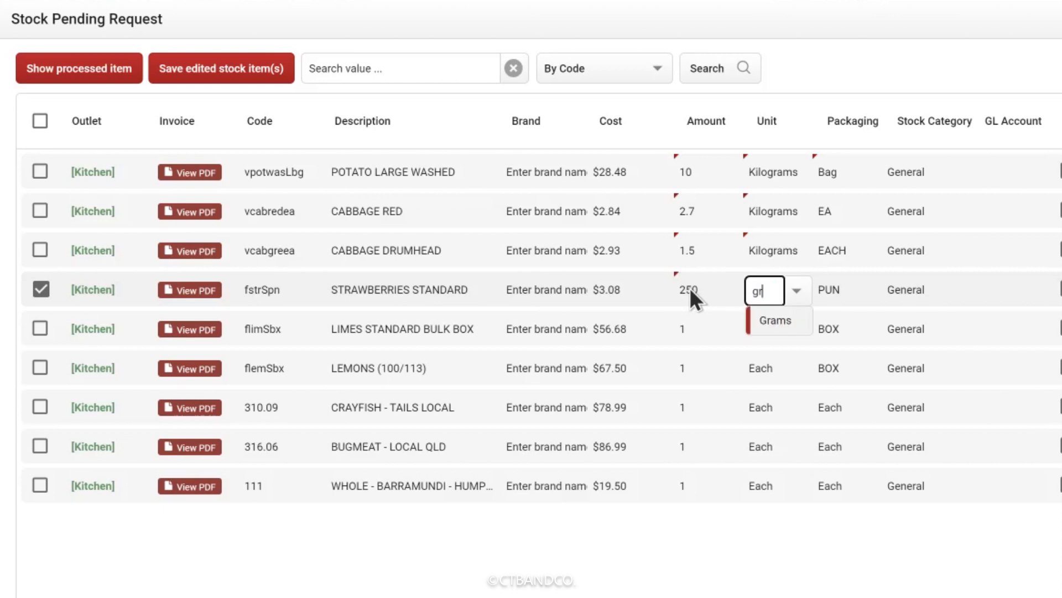
pyautogui.click(775, 319)
pyautogui.write('5')
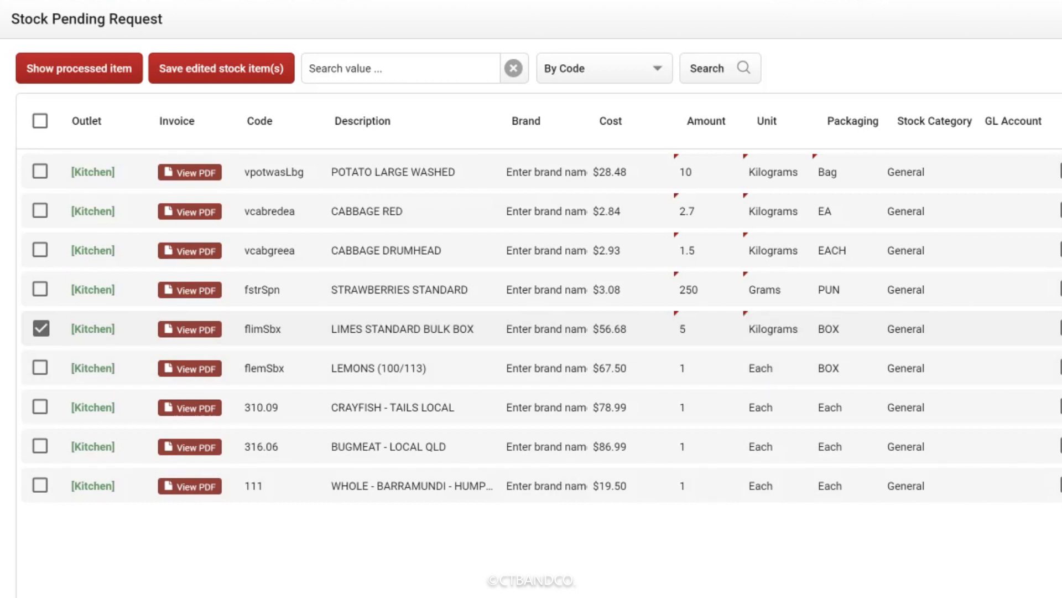
pyautogui.moveTo(647, 580)
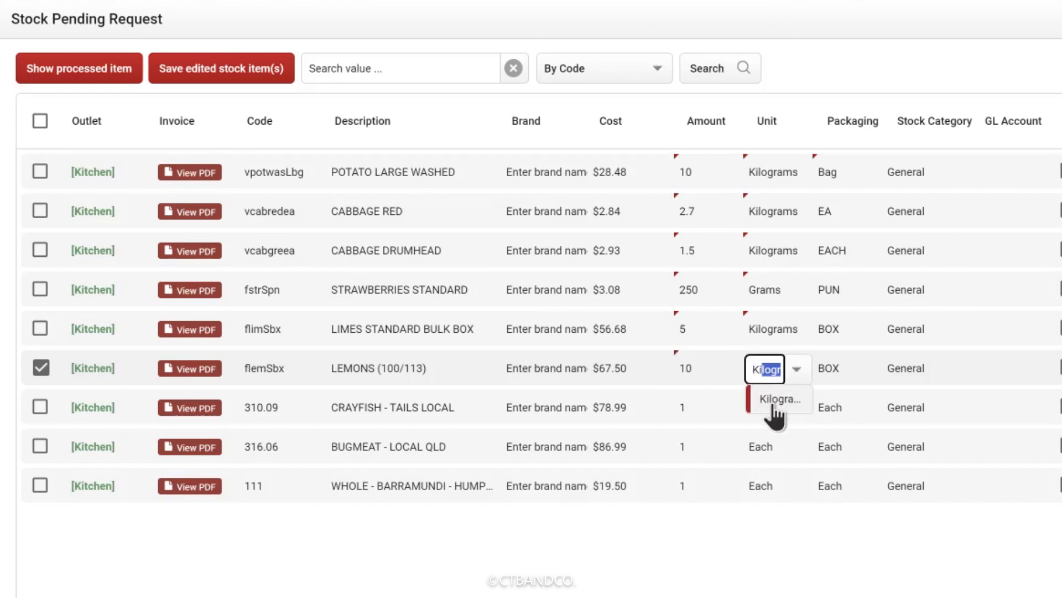
pyautogui.click(779, 399)
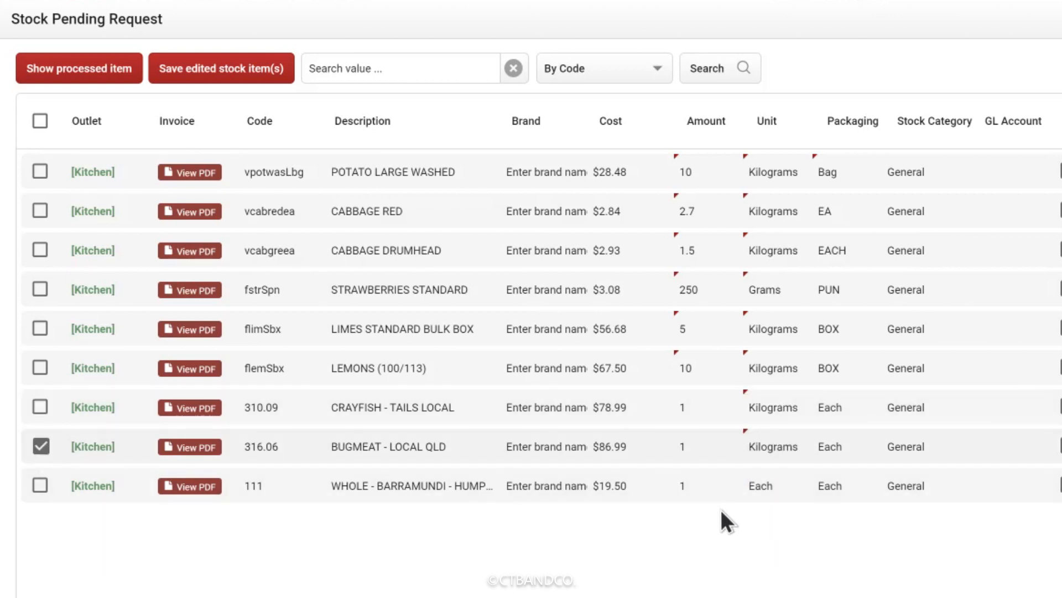
pyautogui.moveTo(771, 523)
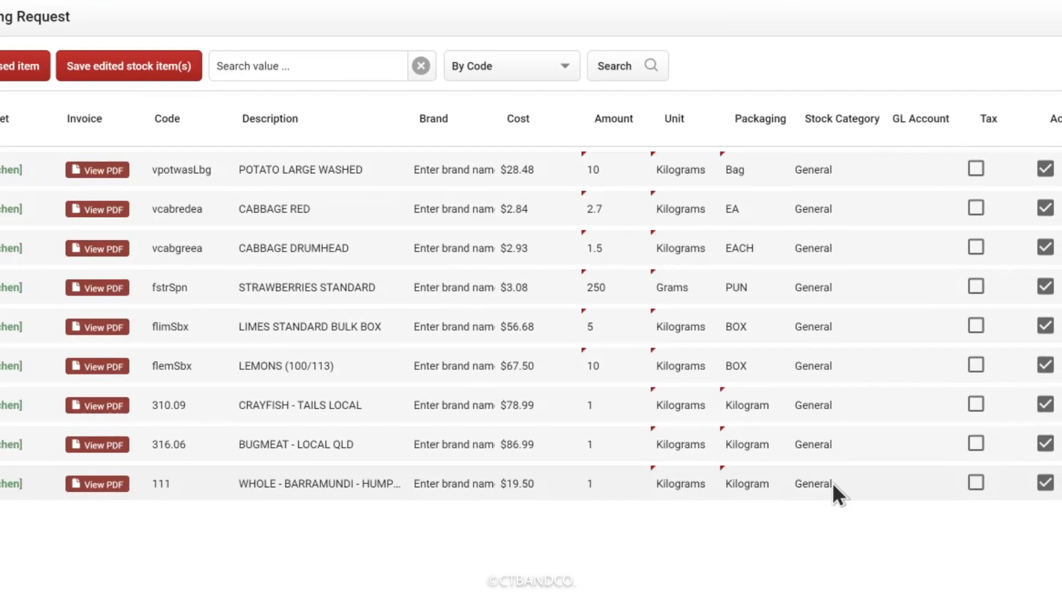
# Step: Assign Fruit & Veg and Seafood categories, then save the edited stock items
pyautogui.click(813, 169)
pyautogui.write('B')
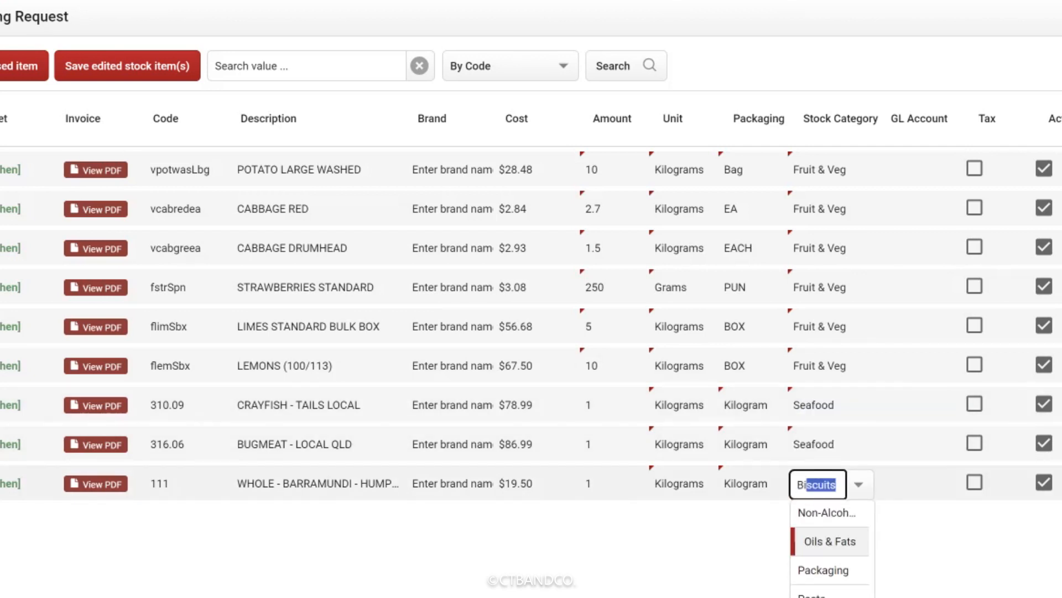
pyautogui.click(127, 65)
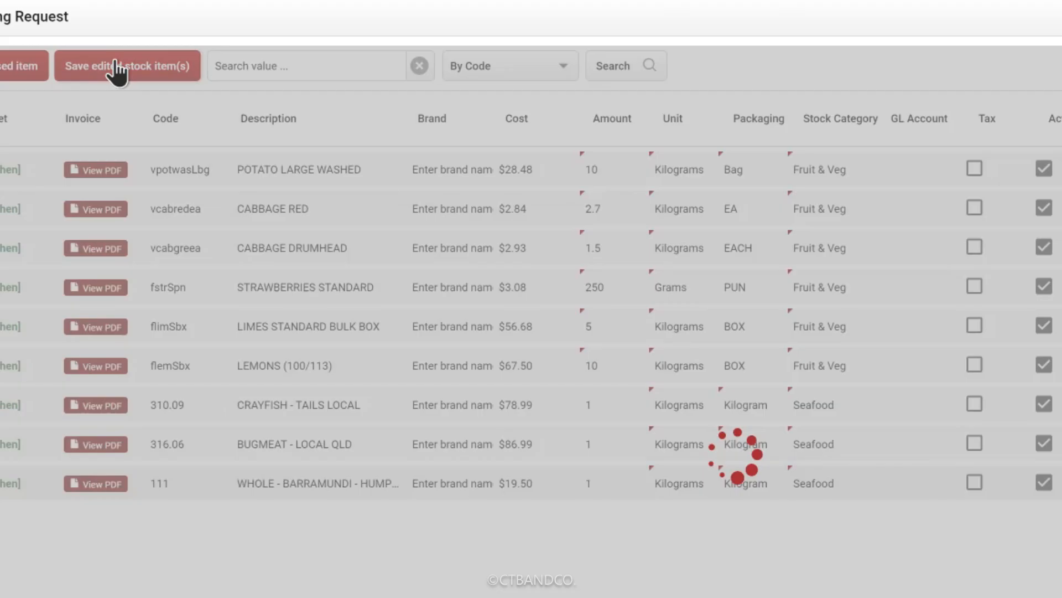
pyautogui.click(127, 66)
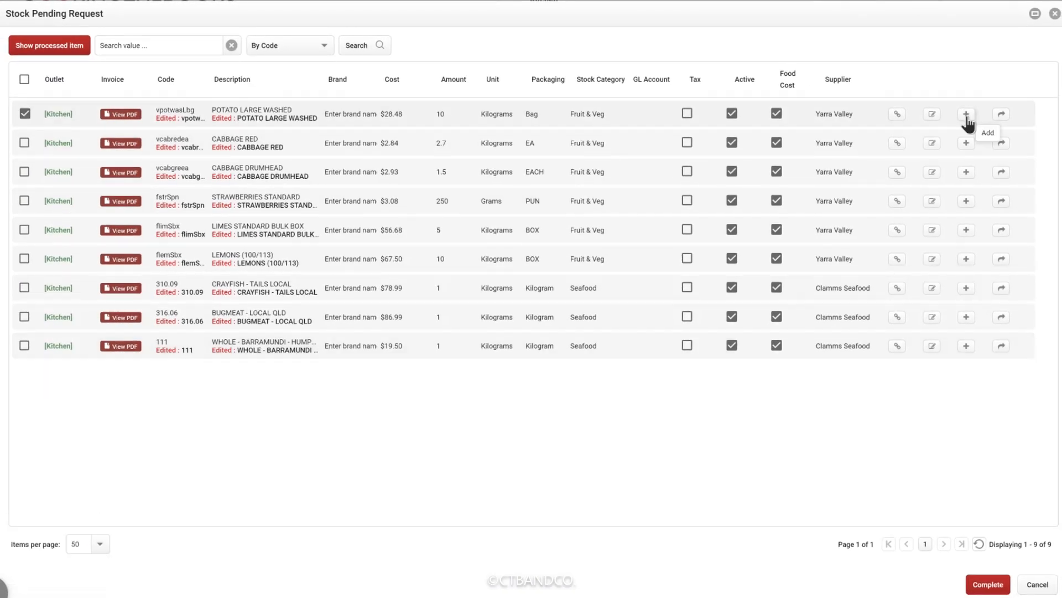
# Step: Add the potatoes and other produce rows as new stock items
pyautogui.click(966, 113)
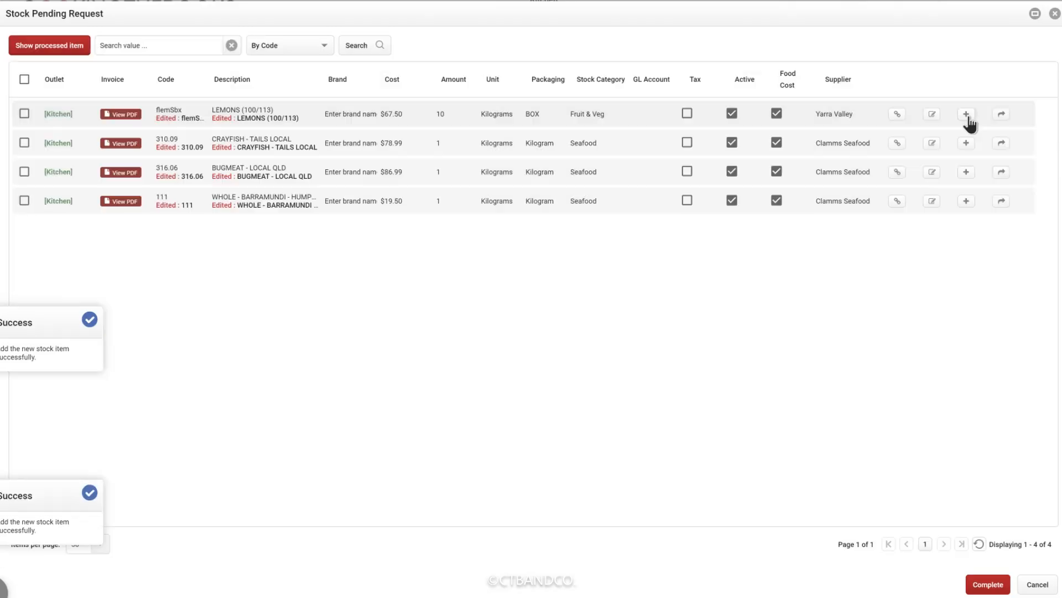
pyautogui.moveTo(966, 114)
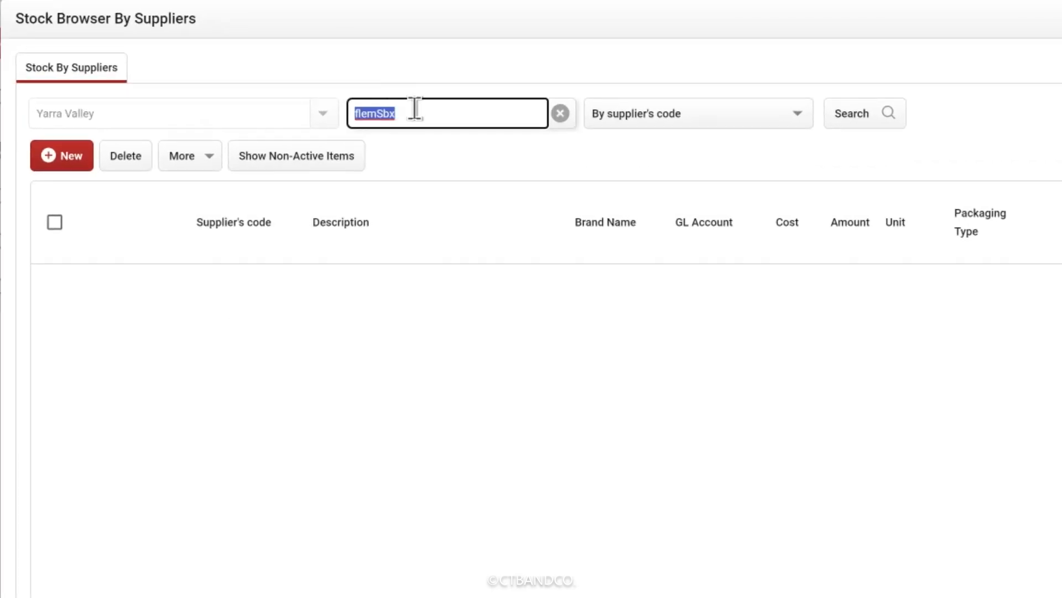
# Step: Link the lemons to Yarra Valley's existing 'lemon' item, then look up crayfish code 310.09
pyautogui.write('lemon')
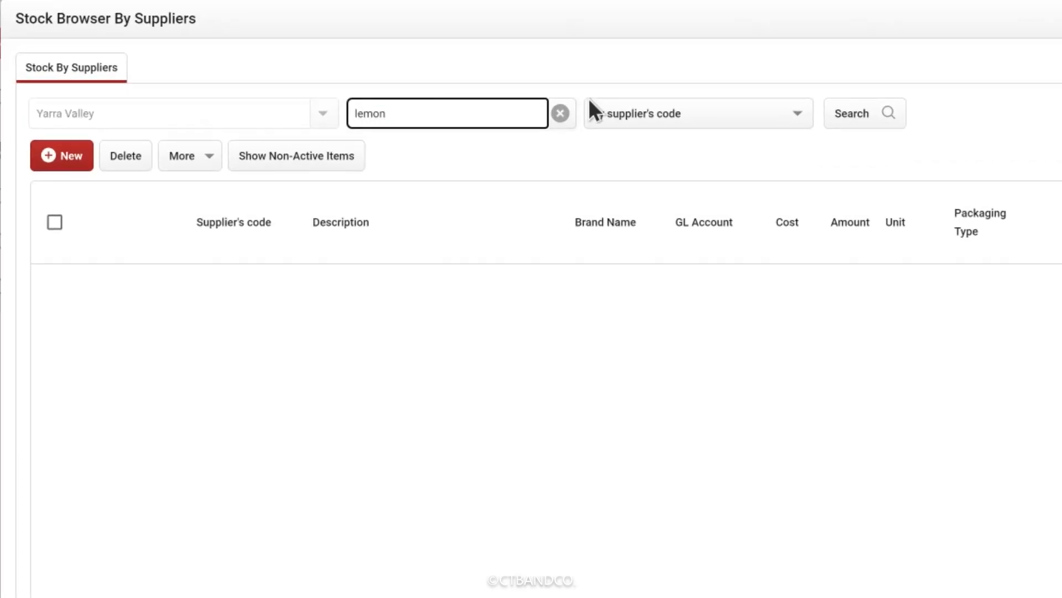
pyautogui.click(865, 114)
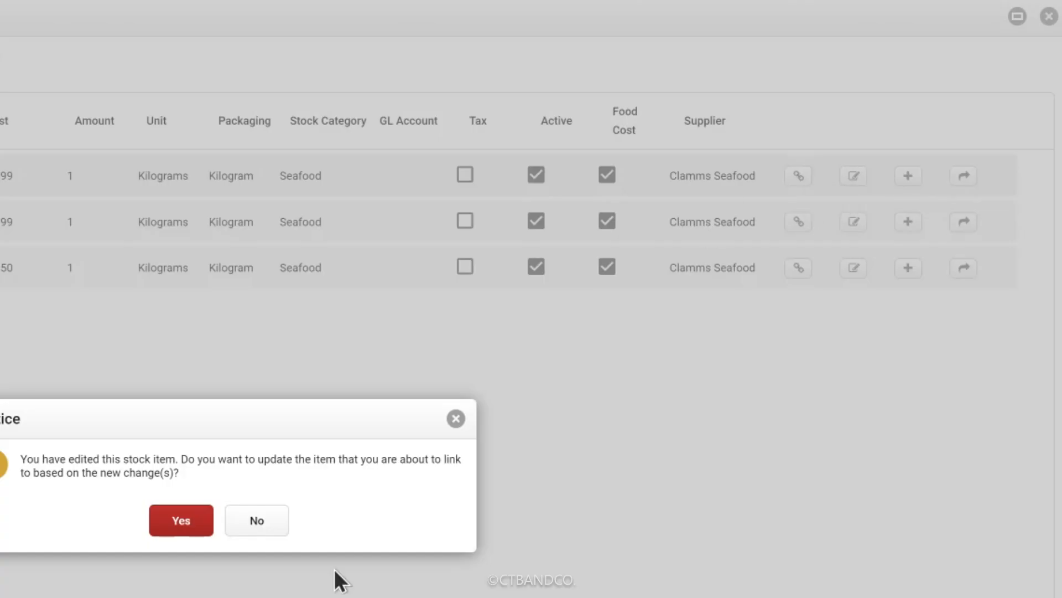
pyautogui.click(181, 520)
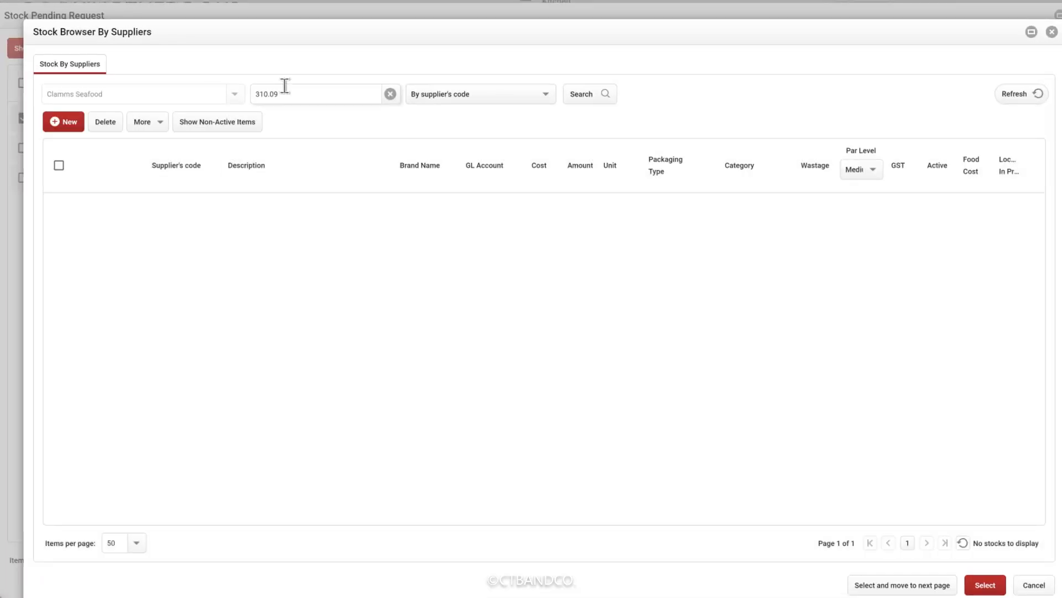
pyautogui.click(586, 93)
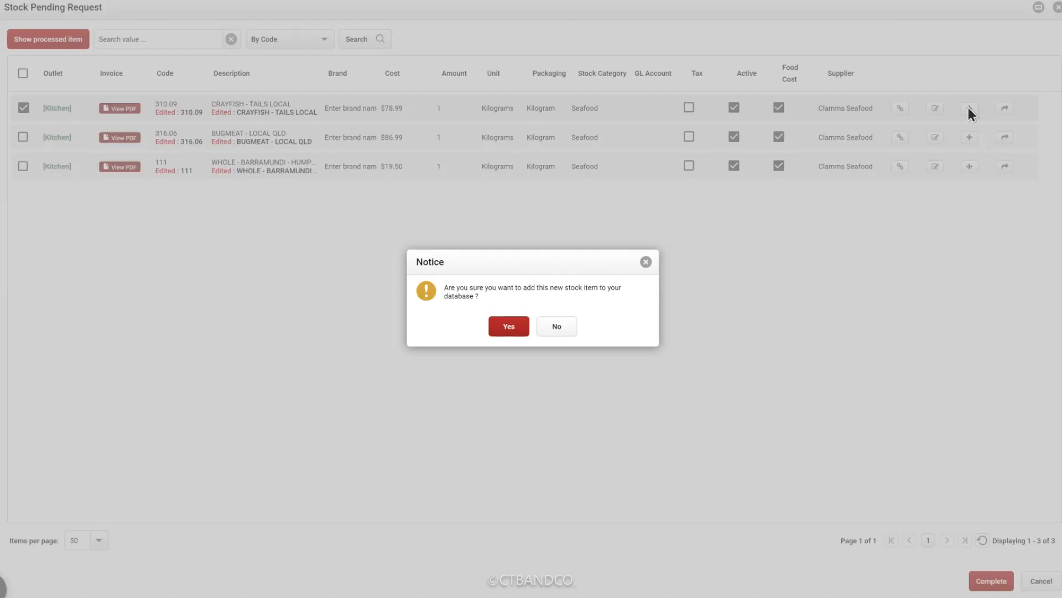
# Step: Confirm adding crayfish and bugmeat as new stock, then complete the empty request
pyautogui.click(509, 326)
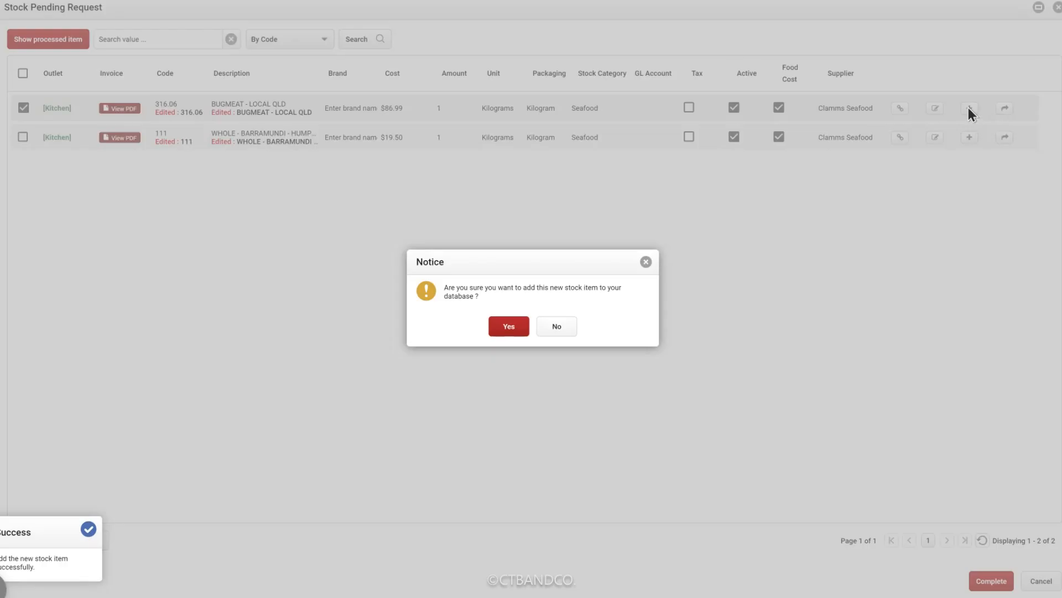
pyautogui.click(508, 326)
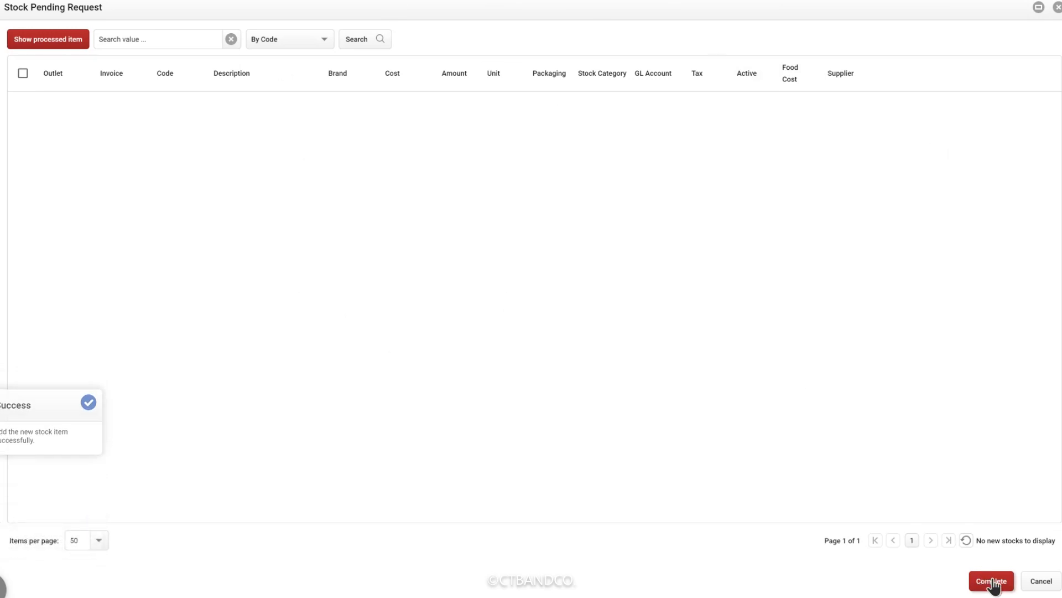
pyautogui.click(992, 580)
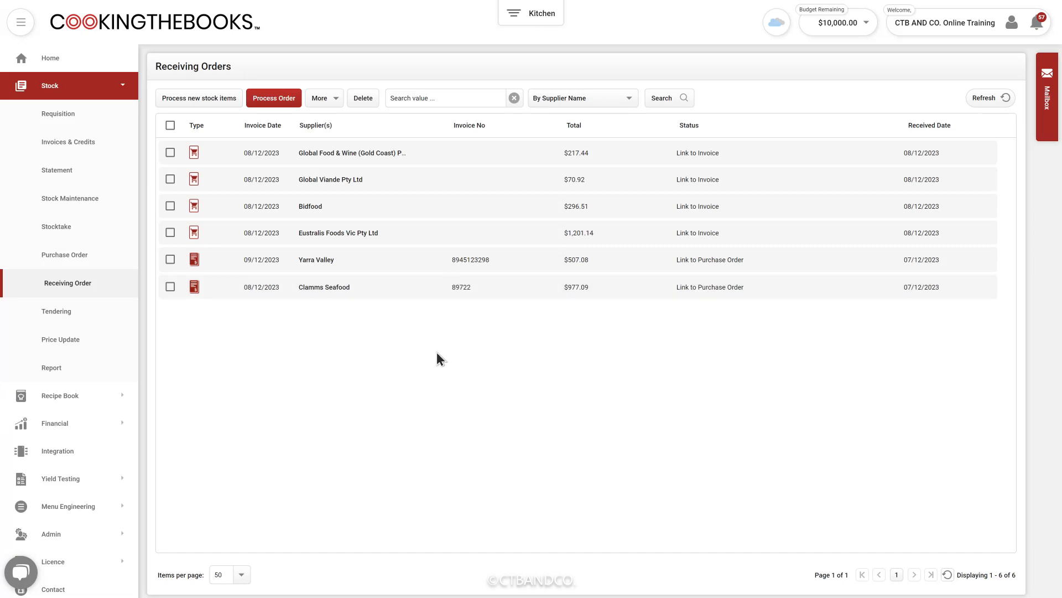
pyautogui.moveTo(456, 357)
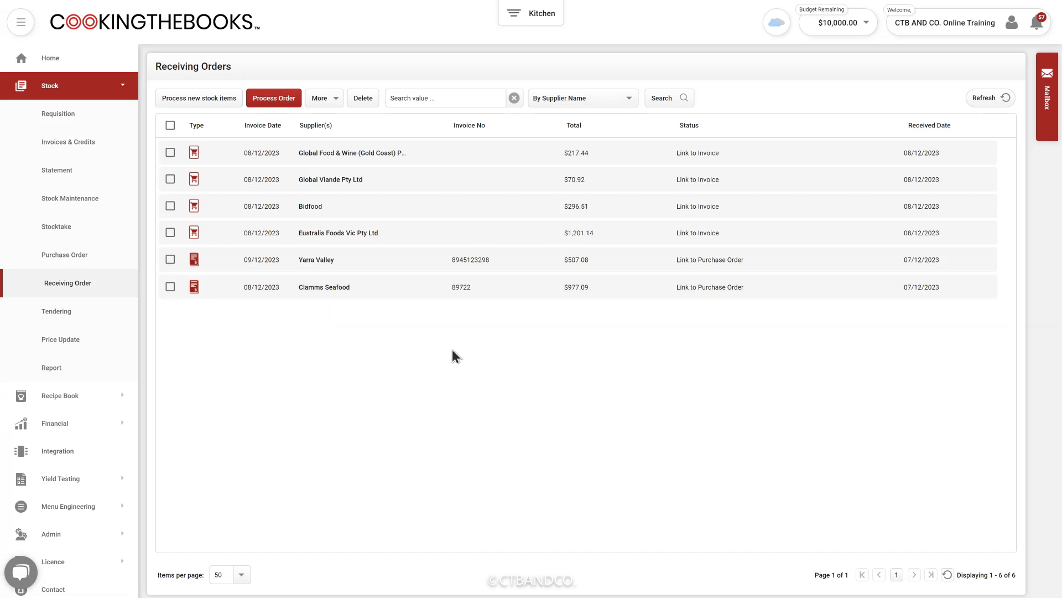